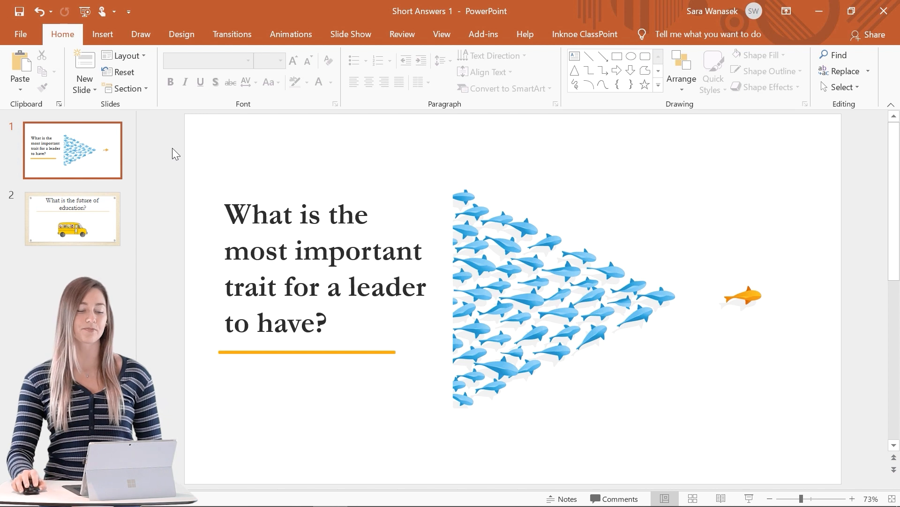
{"action": "mouse_move", "coordinate": [565, 29]}
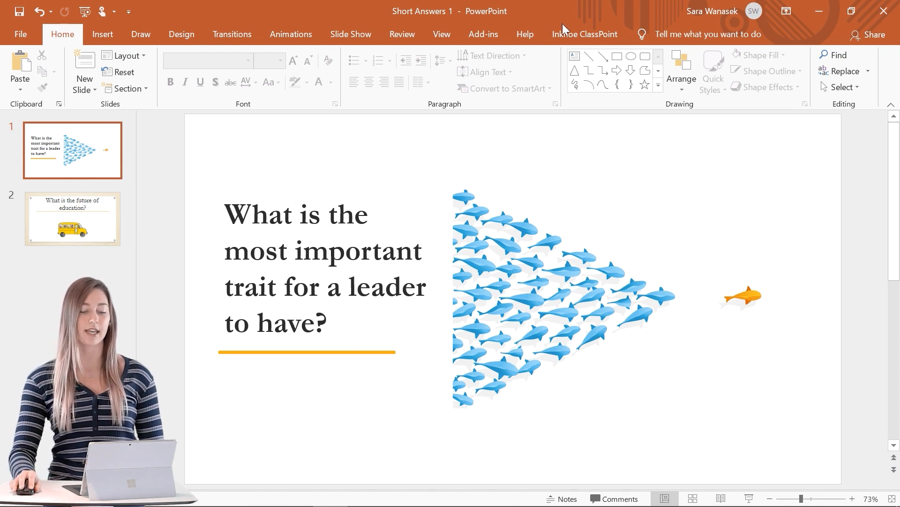
Insert a ClassPoint Short Answer button on the leadership-trait slide.
{"action": "left_click", "coordinate": [584, 34]}
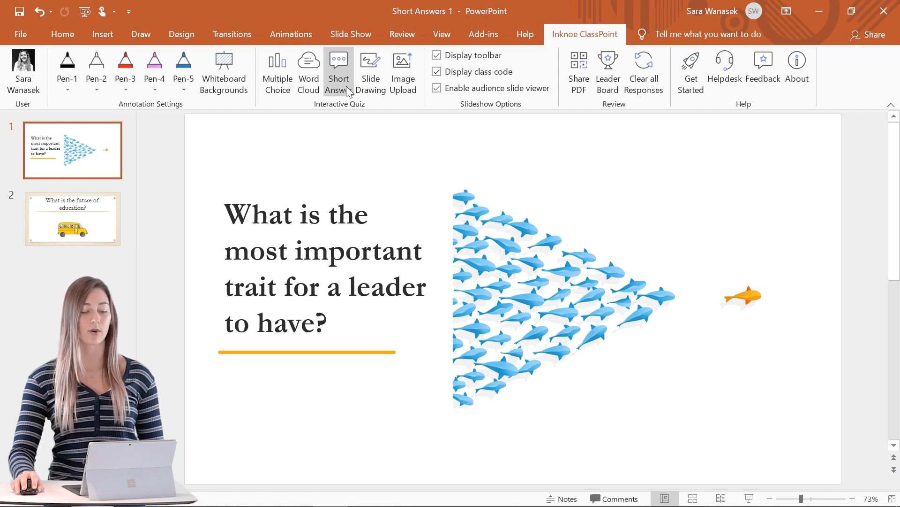
{"action": "left_click", "coordinate": [338, 69]}
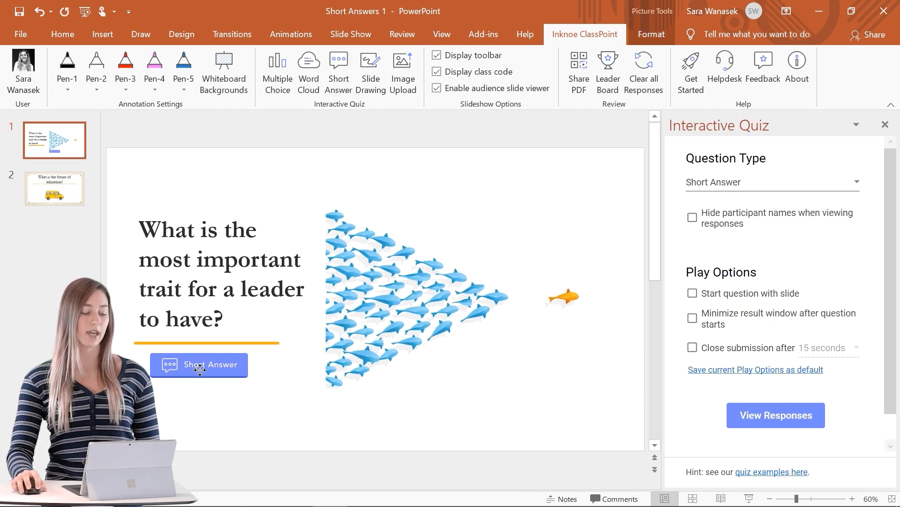
{"action": "mouse_move", "coordinate": [257, 398]}
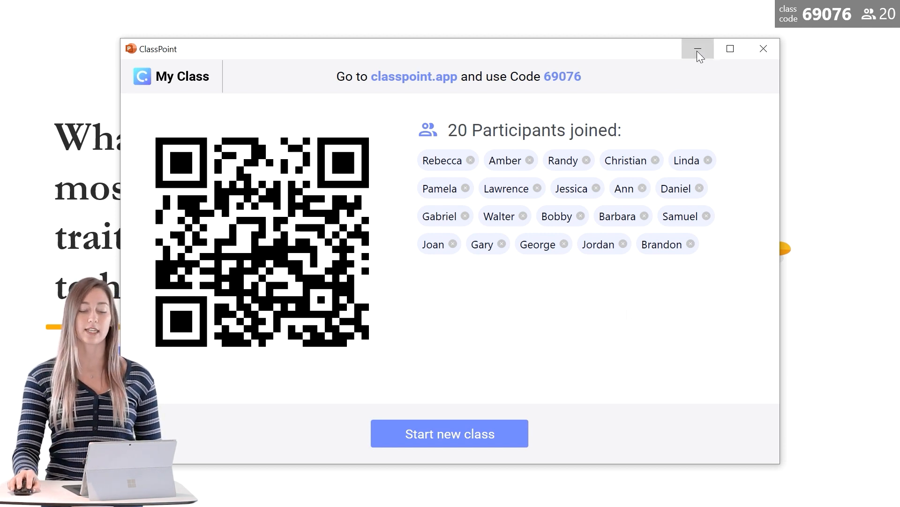
Minimize the My Class joining window showing 20 joined participants.
{"action": "left_click", "coordinate": [698, 48]}
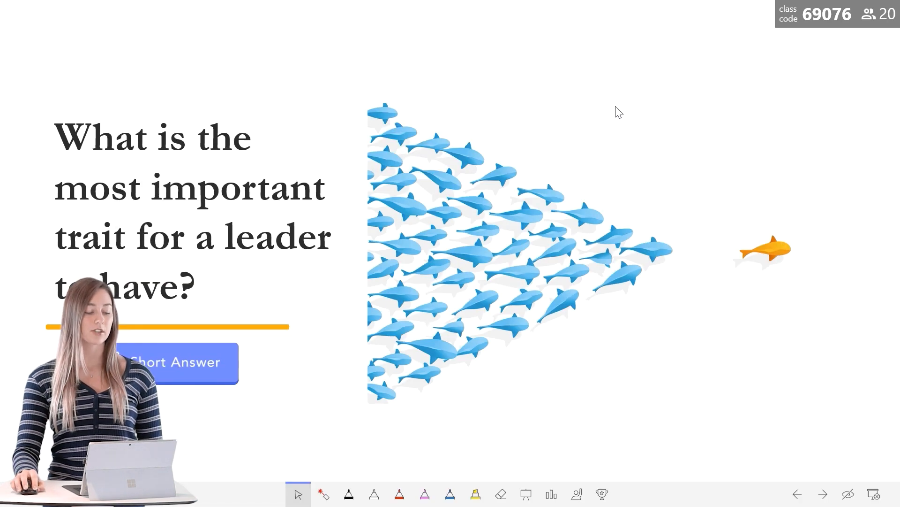
Launch the leadership short-answer question and toggle response visibility while submissions arrive.
{"action": "left_click", "coordinate": [175, 363]}
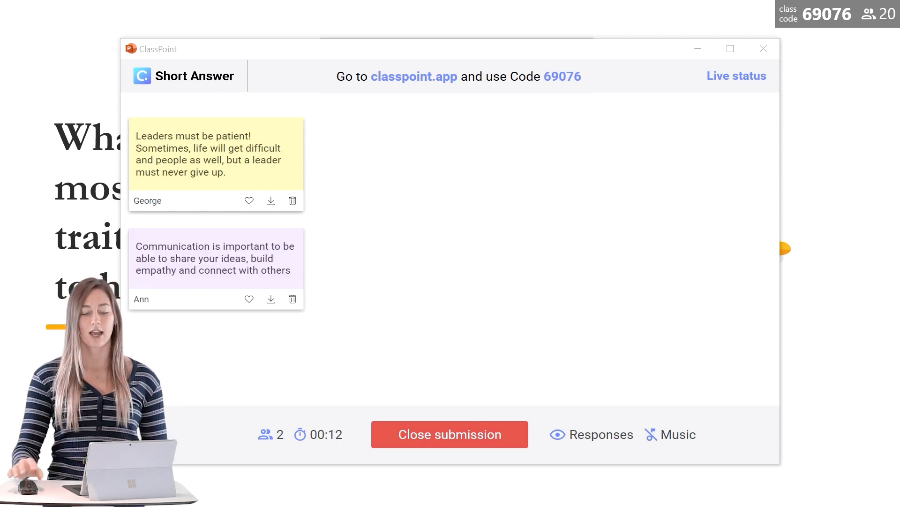
{"action": "mouse_move", "coordinate": [565, 439]}
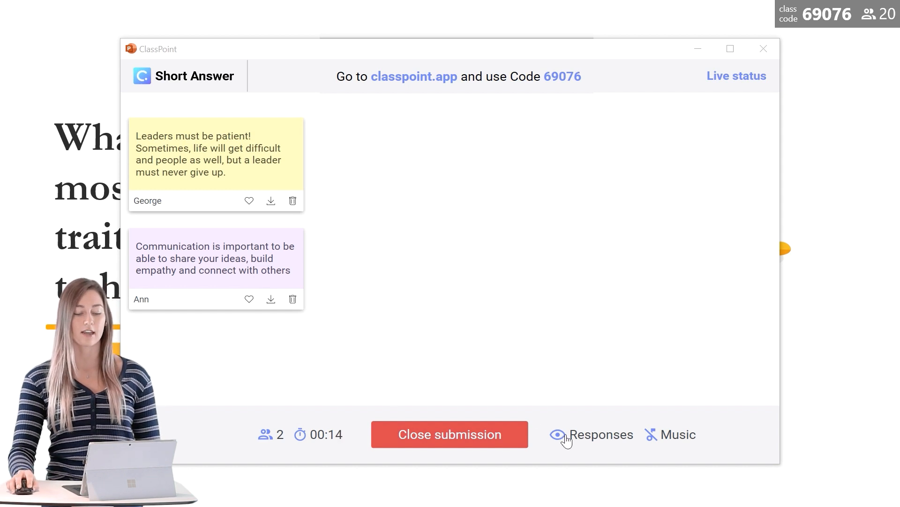
{"action": "left_click", "coordinate": [601, 434]}
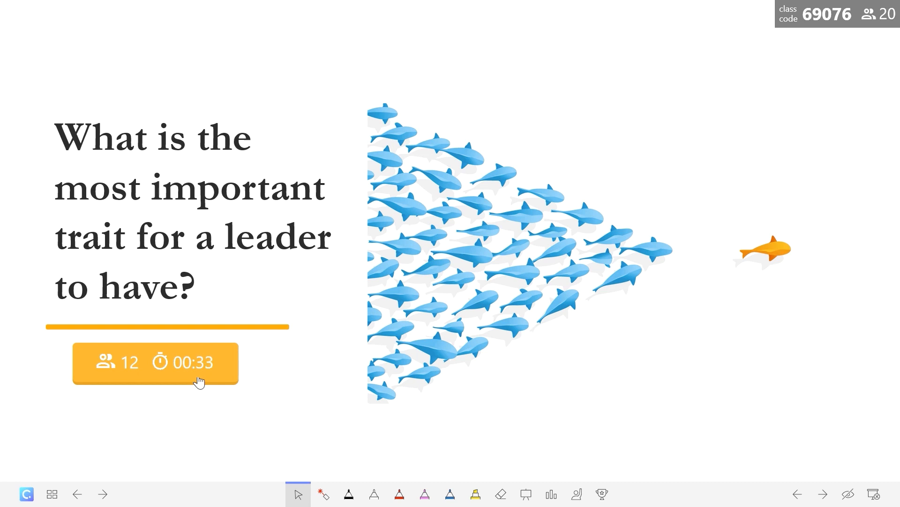
Reopen the results and check Live status for submitted versus pending until all 20 respond.
{"action": "left_click", "coordinate": [155, 362]}
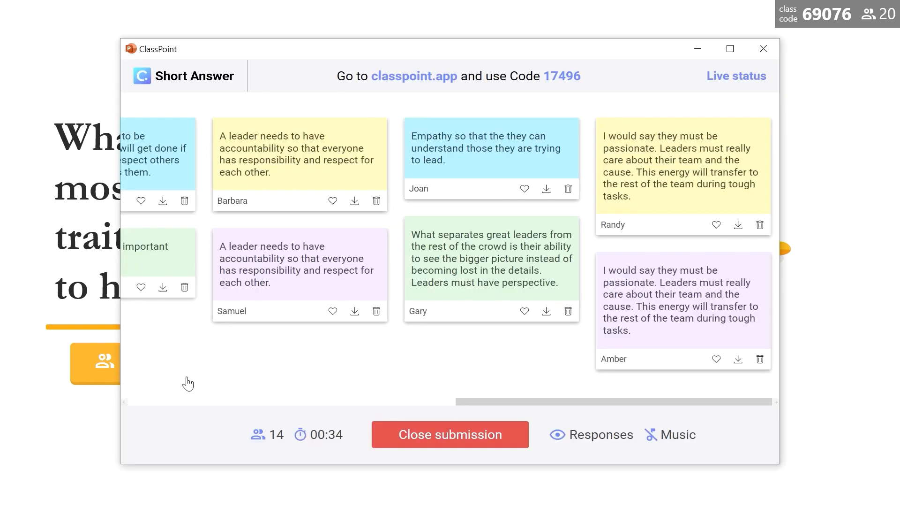
{"action": "left_click", "coordinate": [737, 75]}
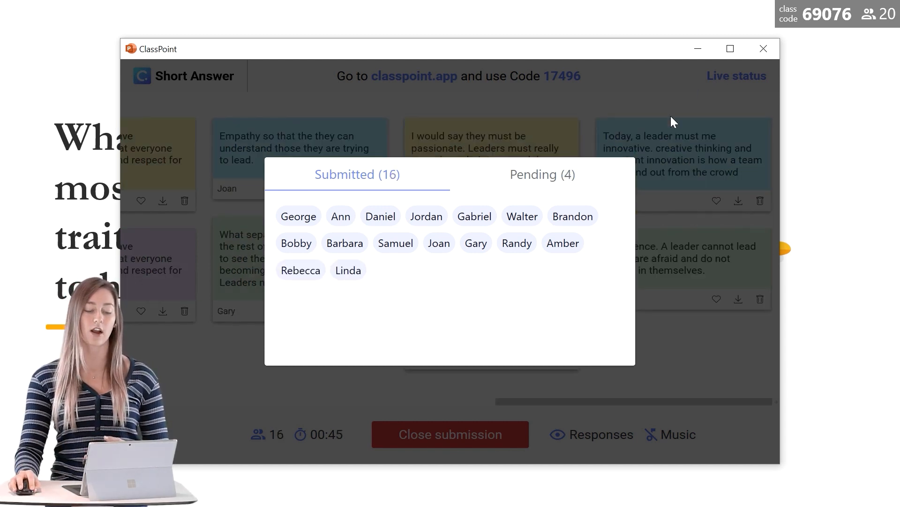
{"action": "left_click", "coordinate": [541, 175]}
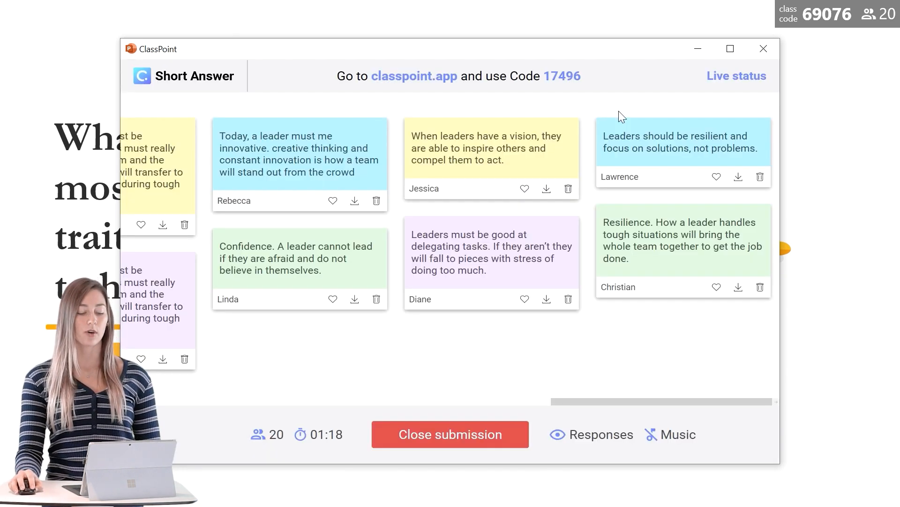
Close submission, like the integrity and innovation answers, and show liked answers only.
{"action": "left_click", "coordinate": [449, 433]}
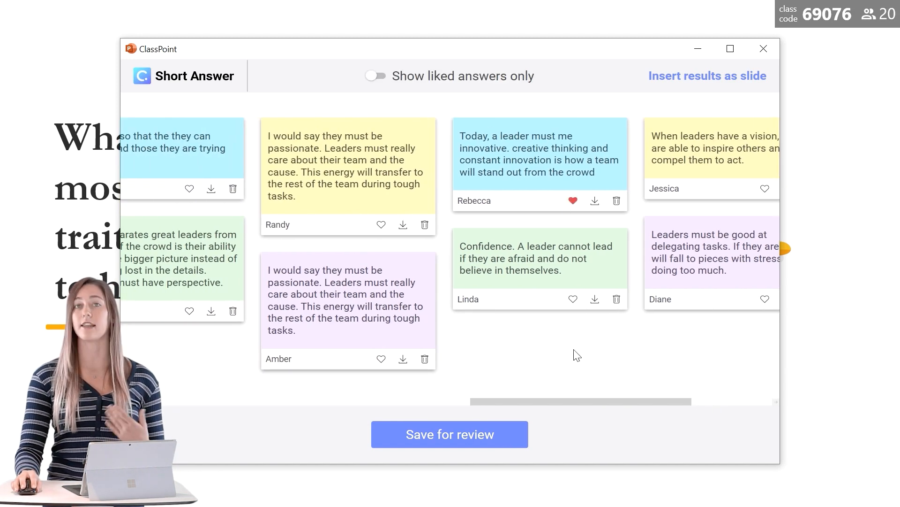
{"action": "scroll", "scroll_direction": "left", "scroll_amount": 3}
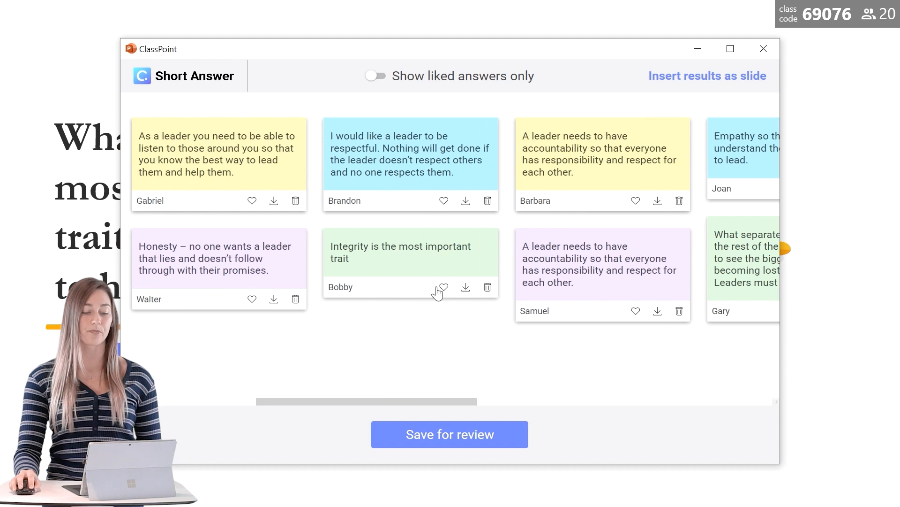
{"action": "left_click", "coordinate": [442, 287]}
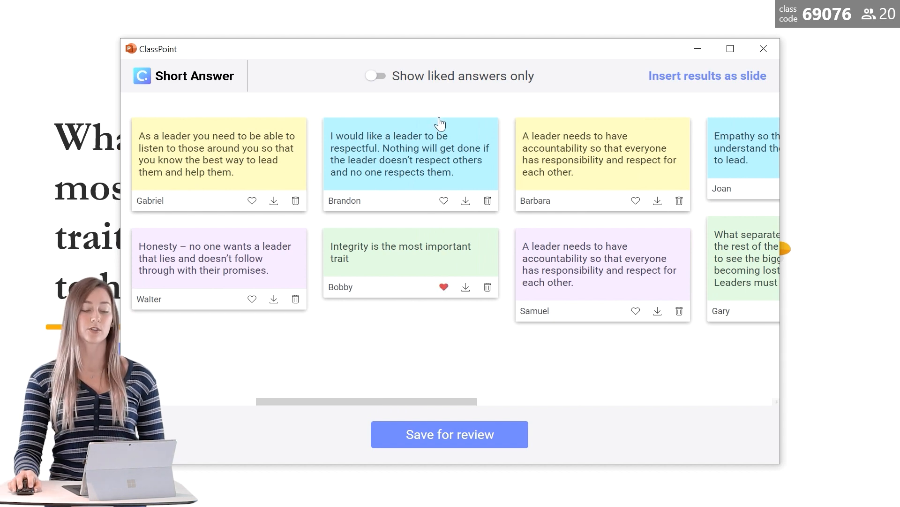
{"action": "left_click", "coordinate": [375, 75]}
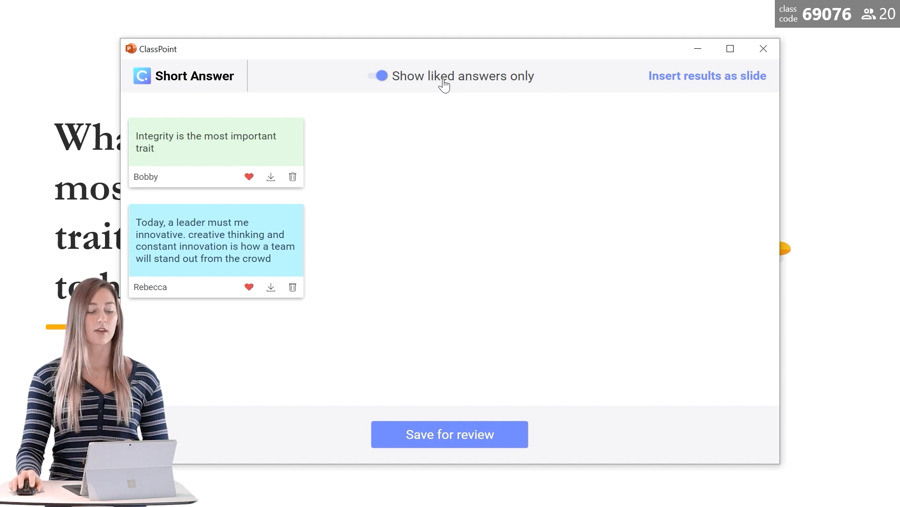
{"action": "left_click", "coordinate": [215, 240]}
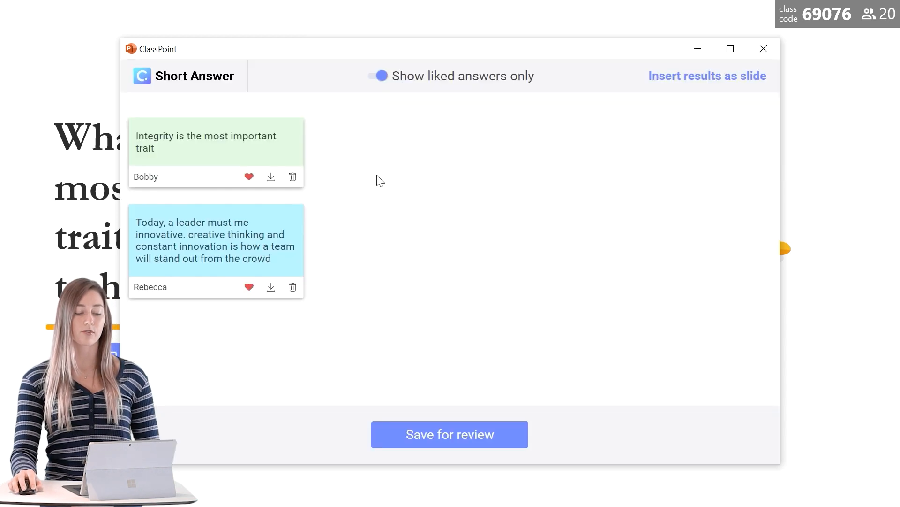
Review the leadership answer board, like an answer, and insert the results as slides.
{"action": "left_click", "coordinate": [764, 48]}
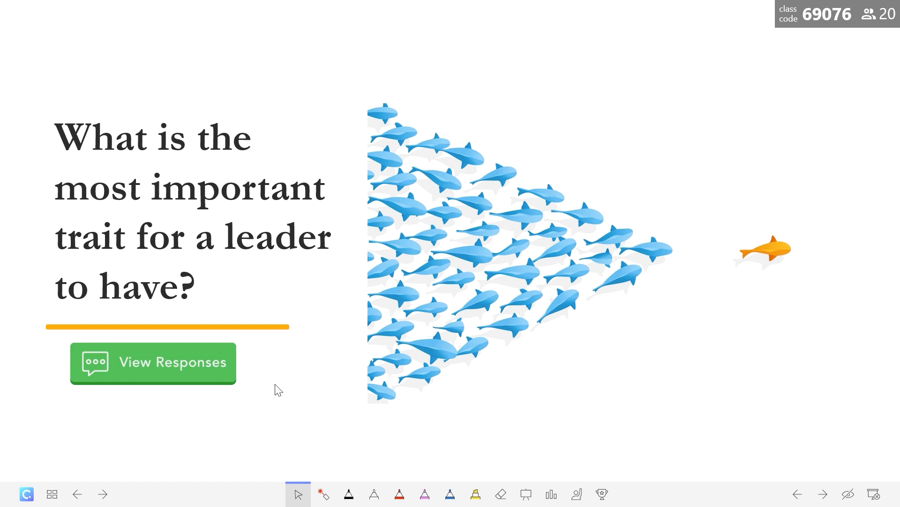
{"action": "mouse_move", "coordinate": [229, 380]}
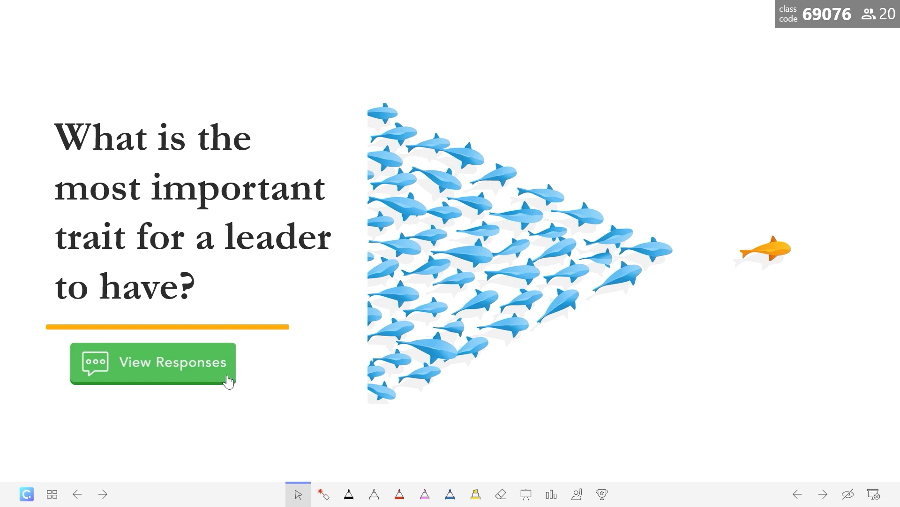
{"action": "left_click", "coordinate": [153, 362]}
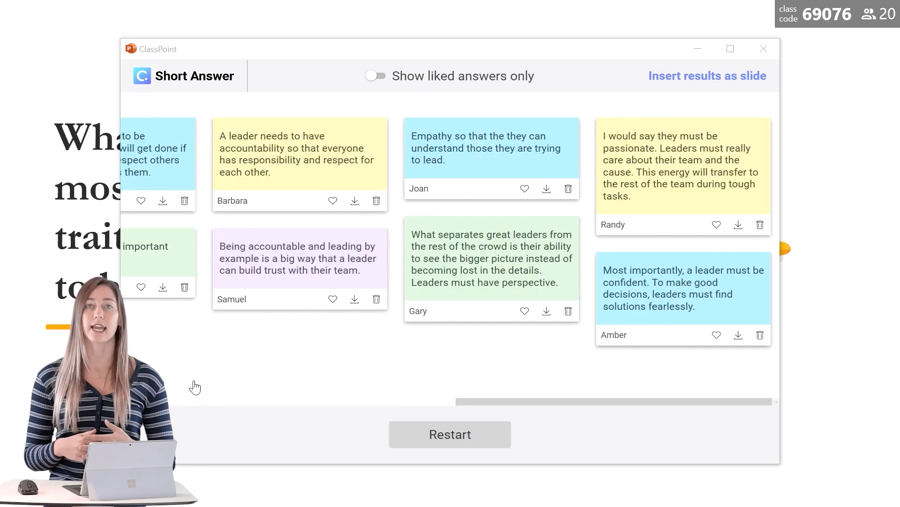
{"action": "scroll", "scroll_direction": "right", "scroll_amount": 3}
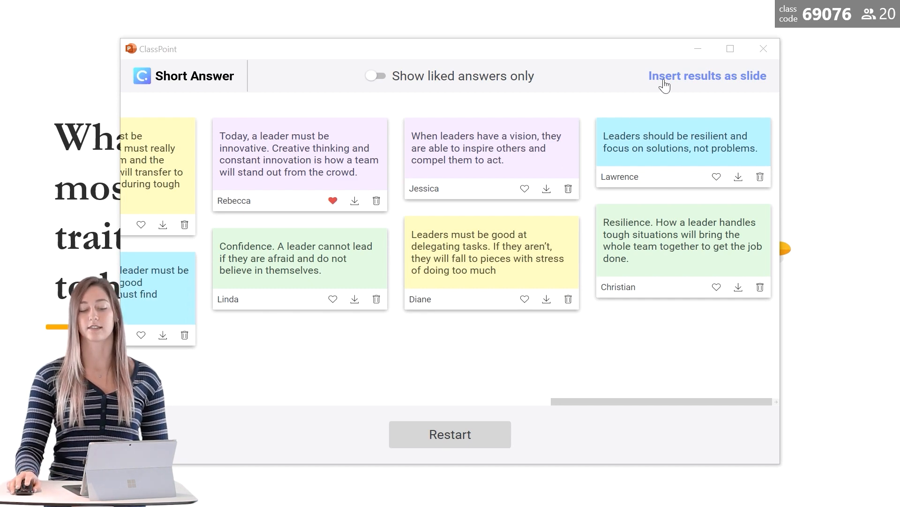
{"action": "left_click", "coordinate": [707, 75]}
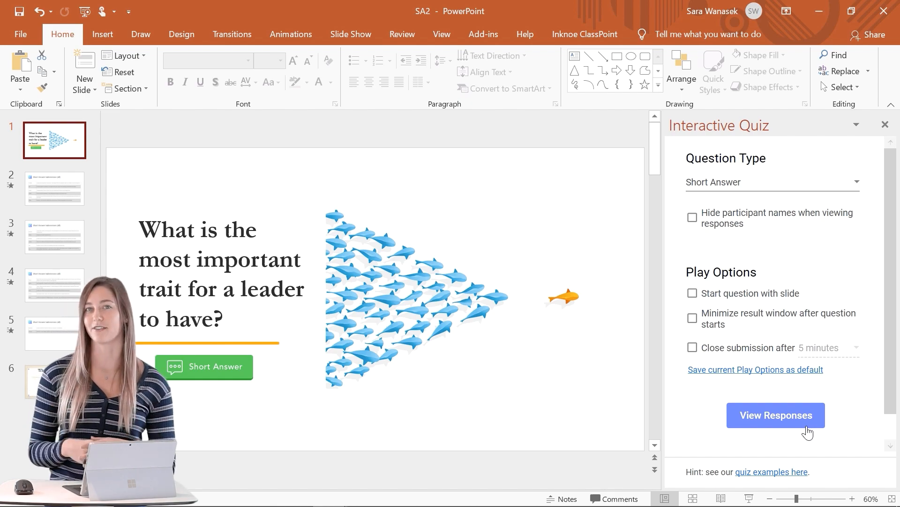
View the leadership responses and switch to the Short Answers 1 presentation.
{"action": "left_click", "coordinate": [585, 35]}
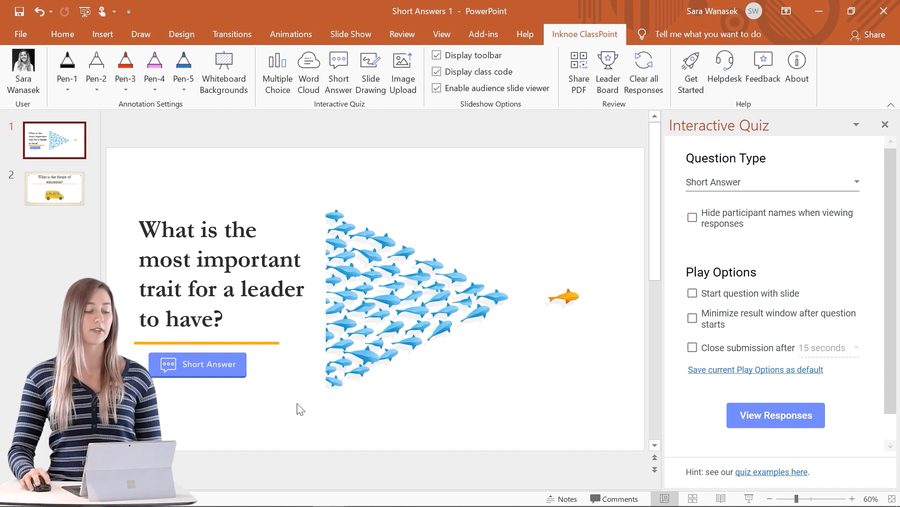
Add a Short Answer button on slide 2 set to close submission after 5 minutes and present it.
{"action": "left_click", "coordinate": [54, 188]}
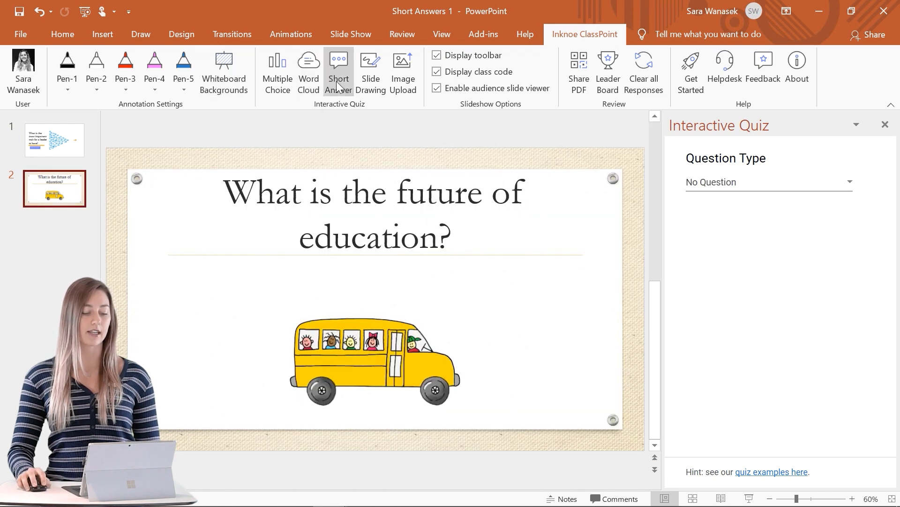
{"action": "left_click", "coordinate": [339, 69]}
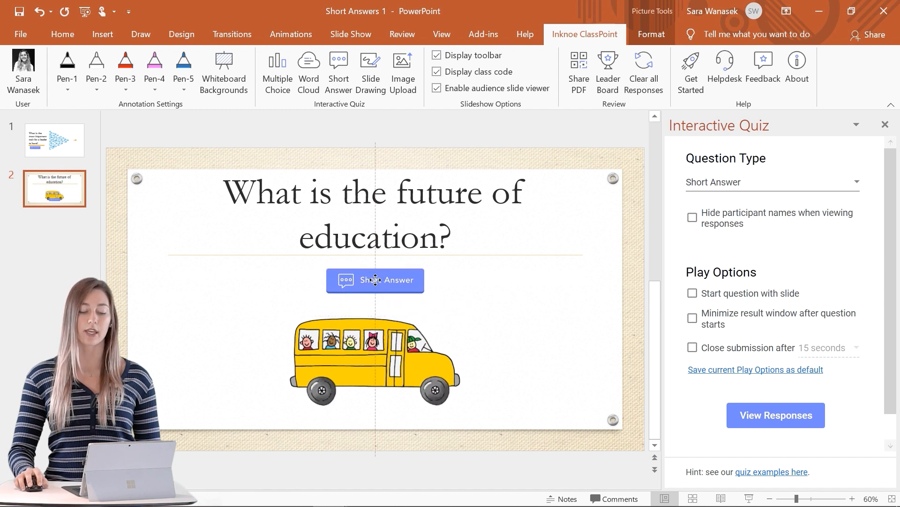
{"action": "left_click", "coordinate": [375, 281]}
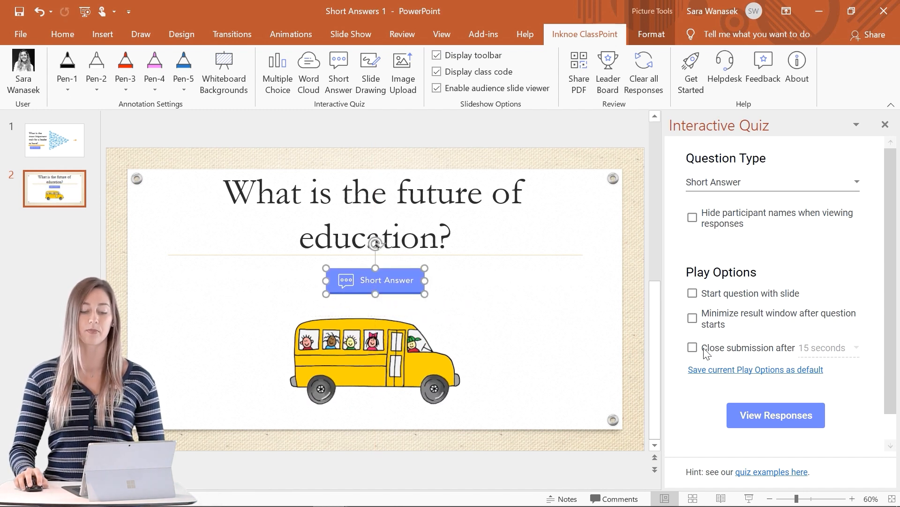
{"action": "left_click", "coordinate": [692, 347]}
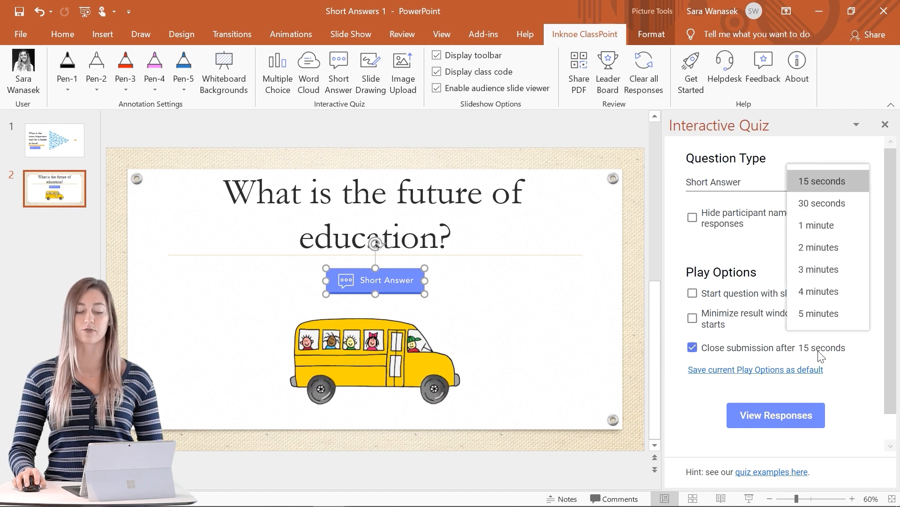
{"action": "left_click", "coordinate": [818, 313]}
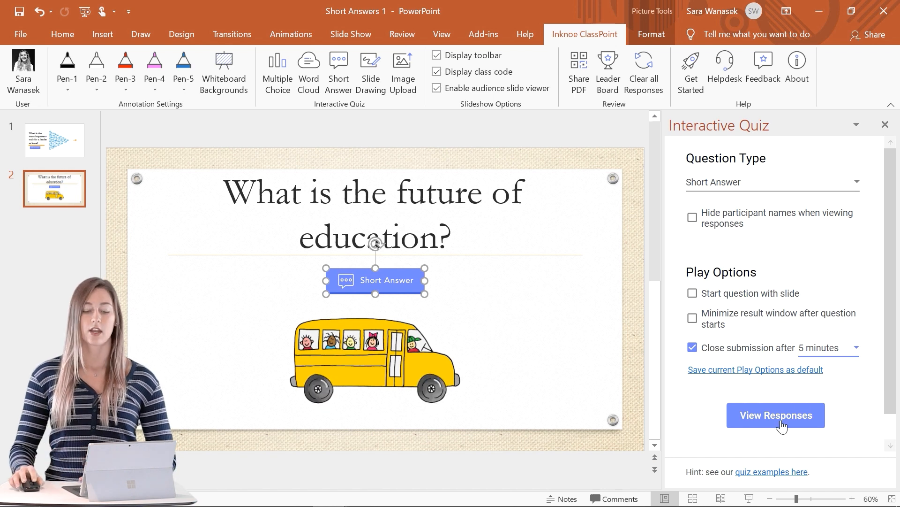
{"action": "left_click", "coordinate": [775, 414]}
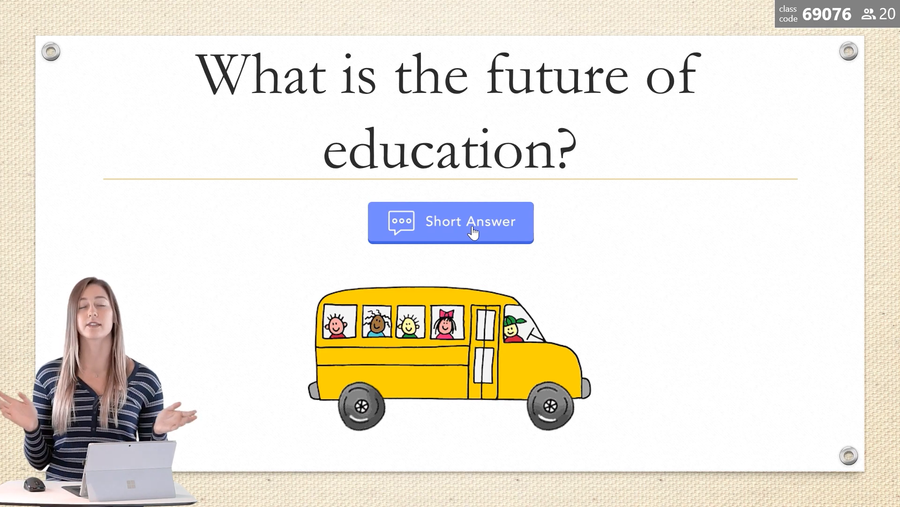
Collect the groups' answers, close submission, and save Group 4's answer as its own slide.
{"action": "left_click", "coordinate": [451, 223]}
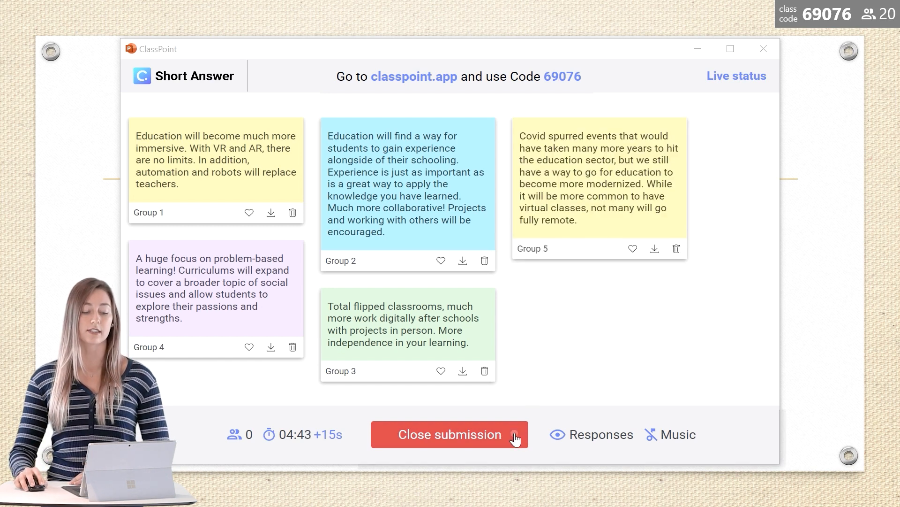
{"action": "left_click", "coordinate": [449, 434]}
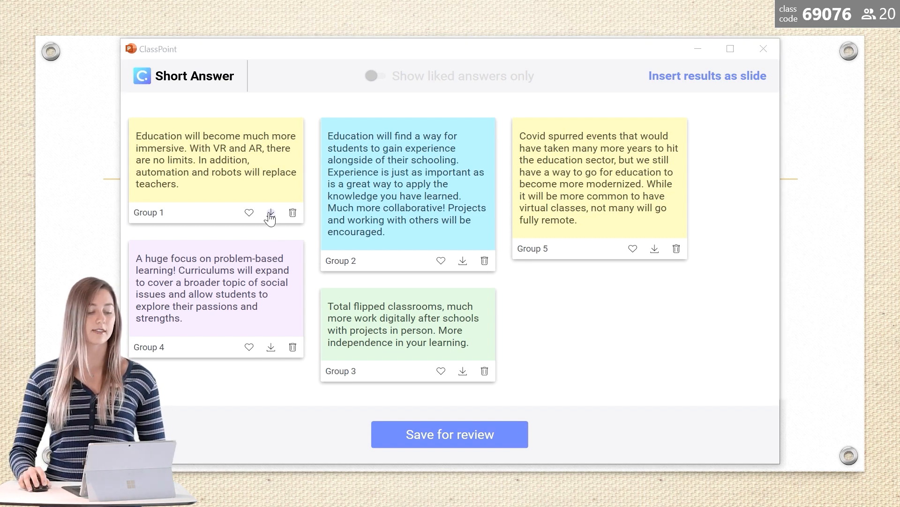
{"action": "mouse_move", "coordinate": [462, 261]}
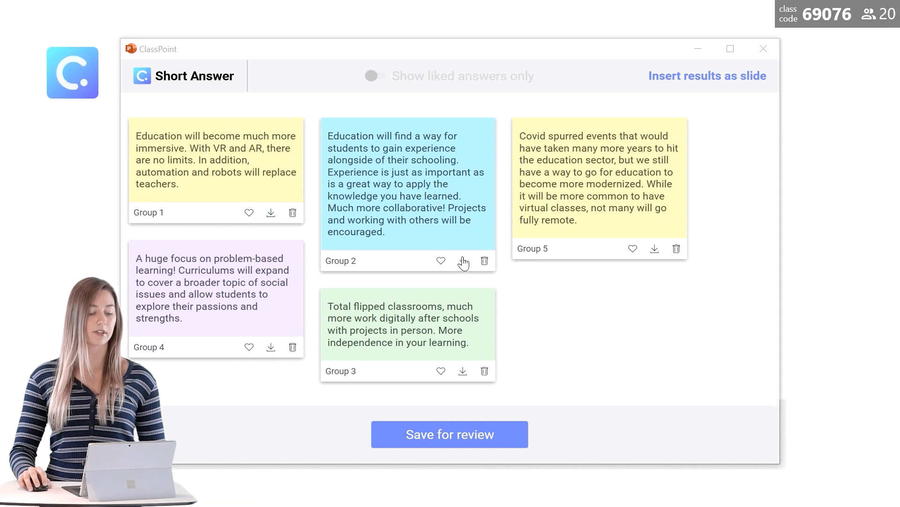
{"action": "mouse_move", "coordinate": [653, 251]}
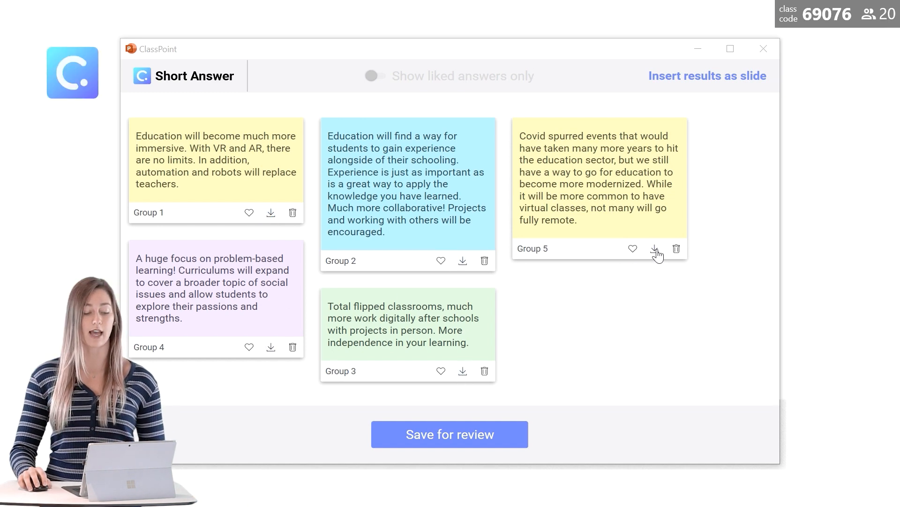
{"action": "left_click", "coordinate": [270, 346]}
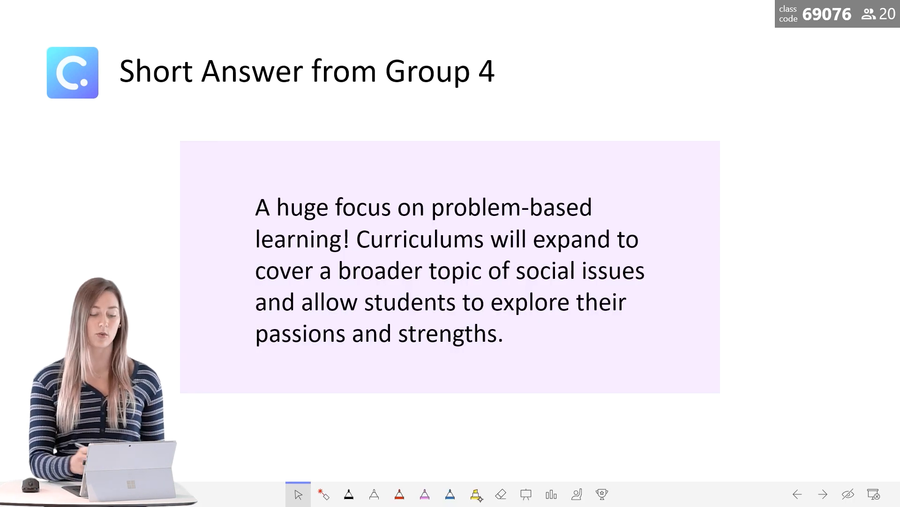
Highlight 'problem-based learning' in yellow with the highlighter, then return to the arrow pointer.
{"action": "left_click", "coordinate": [476, 495]}
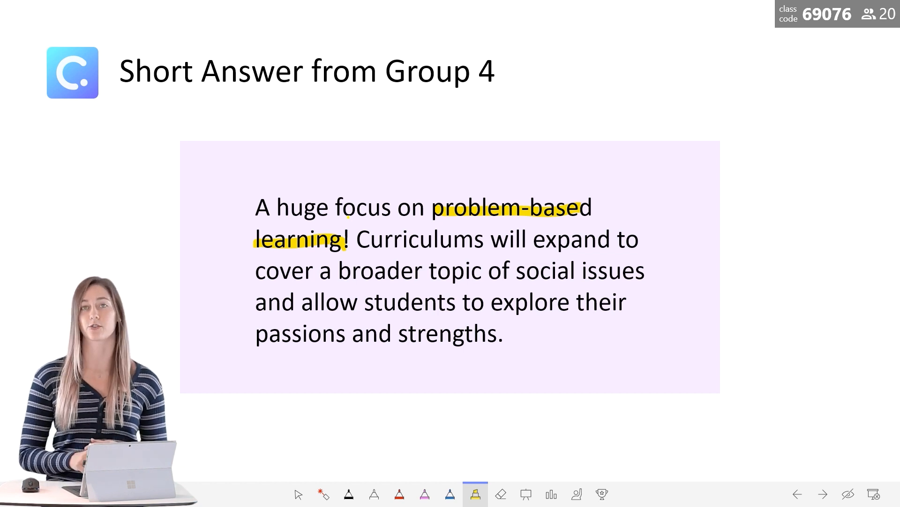
{"action": "left_click", "coordinate": [298, 494]}
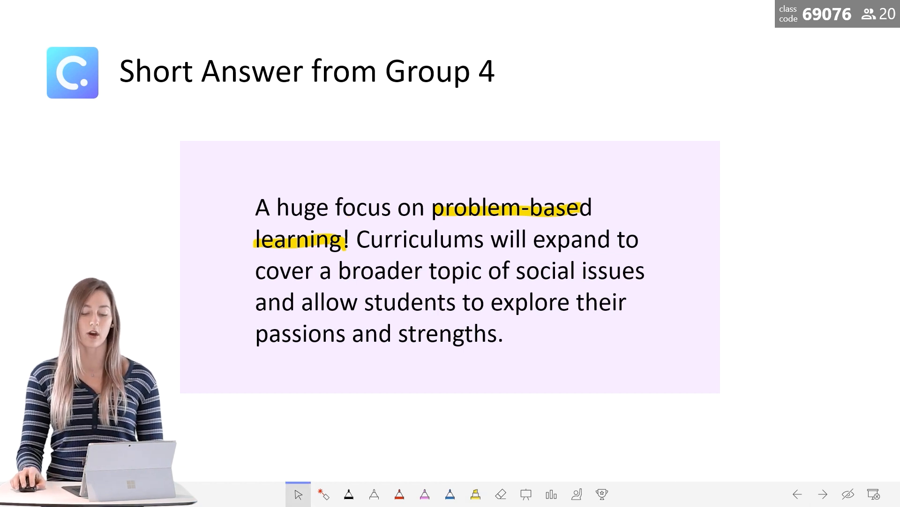